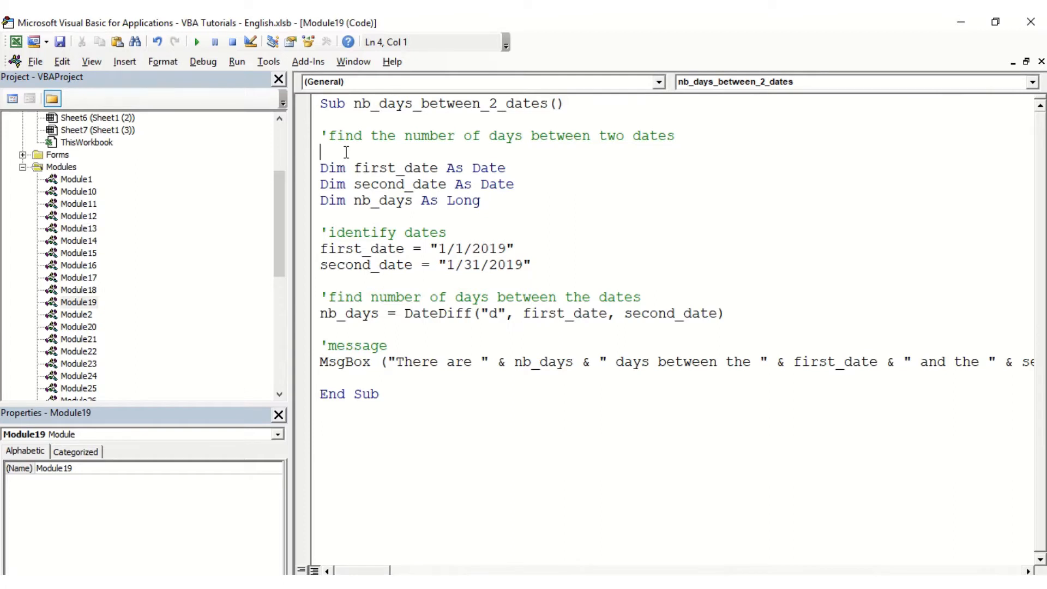
Step: Highlight the first_date, second_date and nb_days variable declarations in the macro code
drag(320, 167, 475, 184)
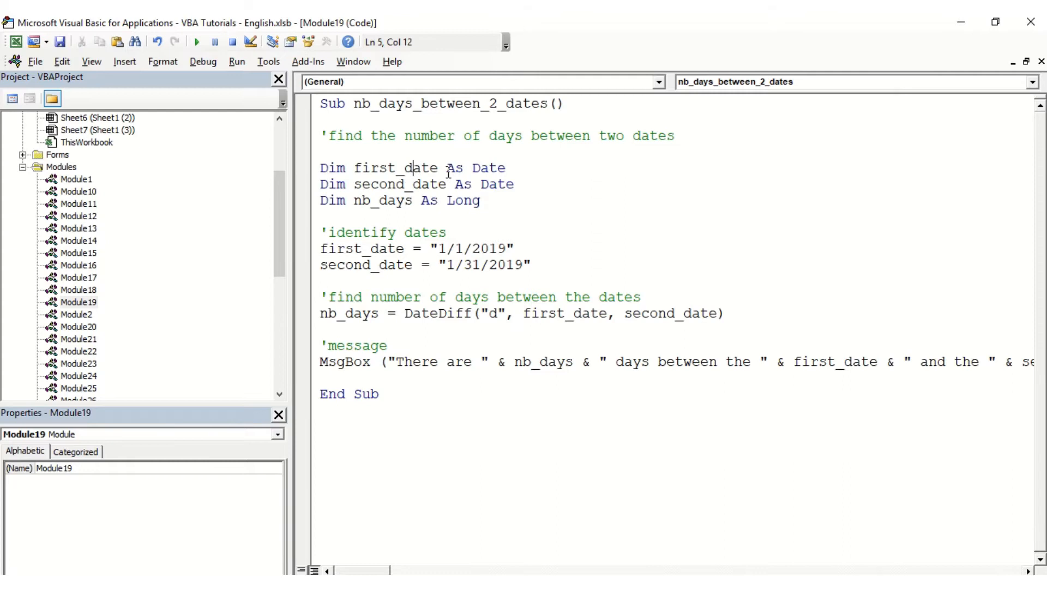
double_click(395, 168)
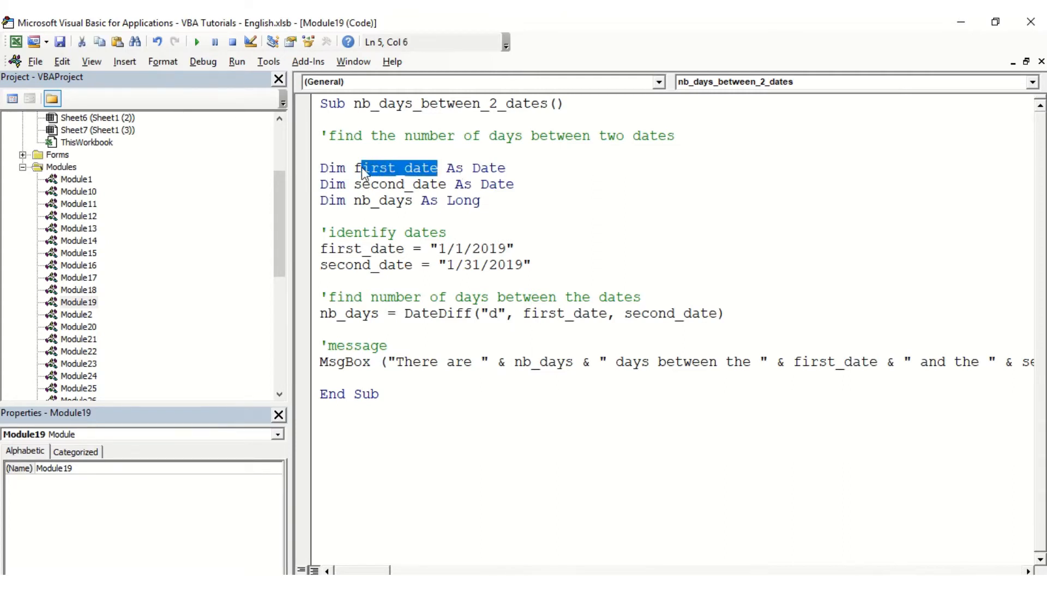
double_click(398, 184)
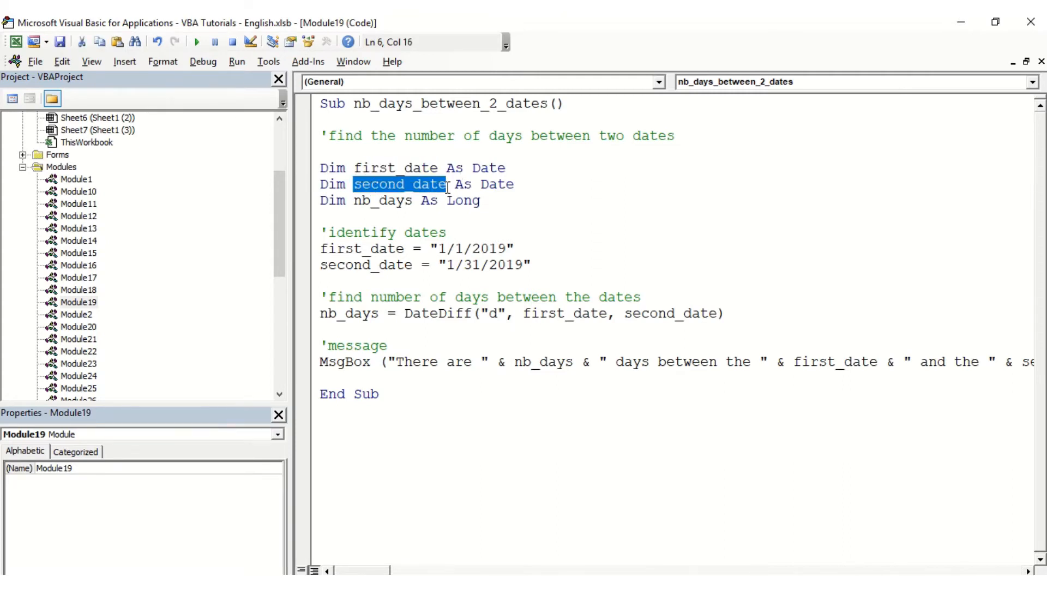
double_click(383, 200)
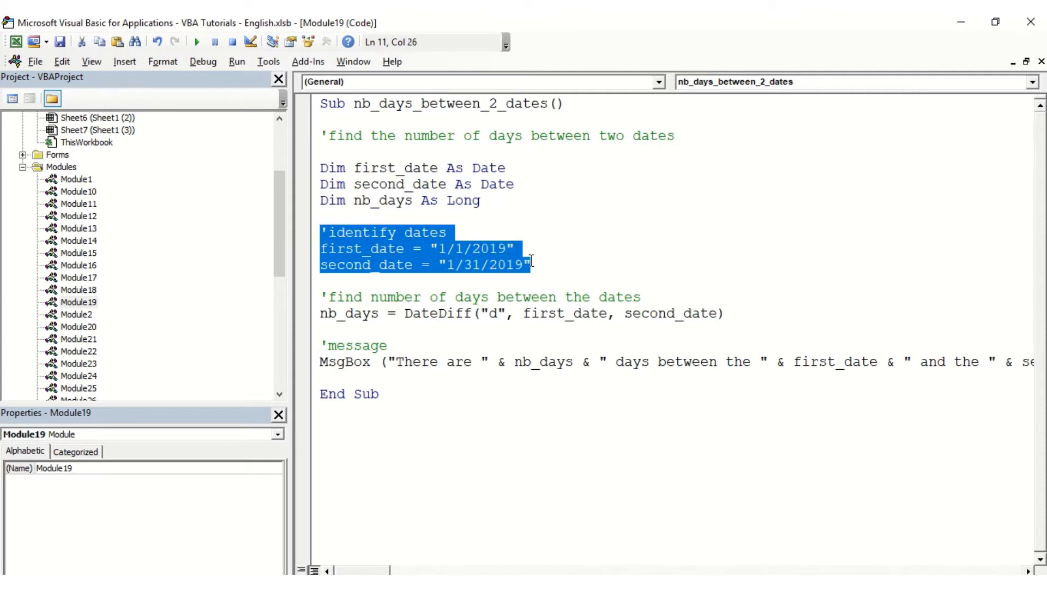
click(470, 249)
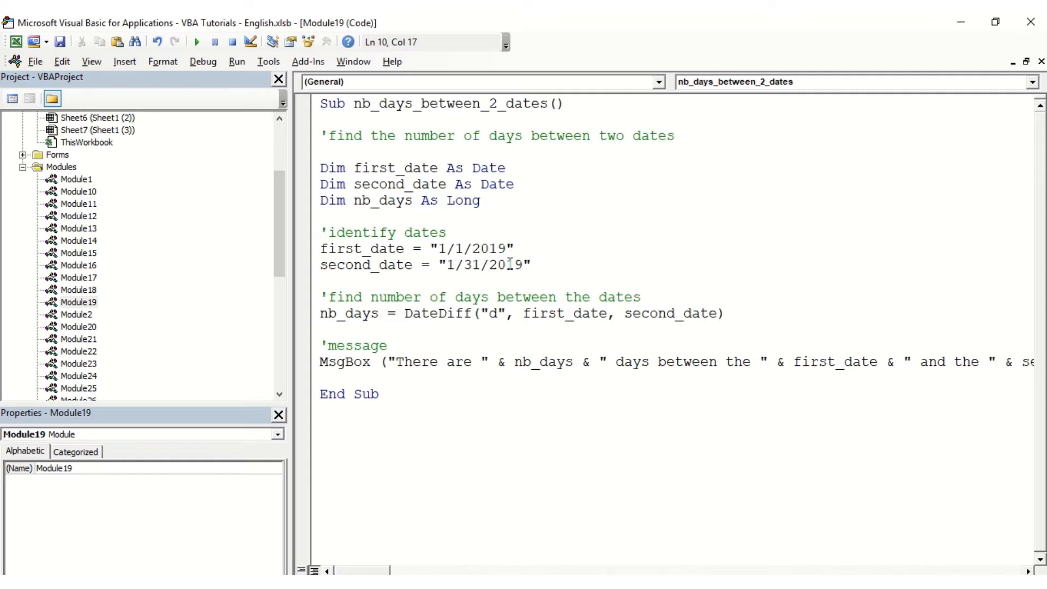
Step: Point out the first date value and the DateDiff line's nb_days, "d" interval and first_date arguments
click(455, 249)
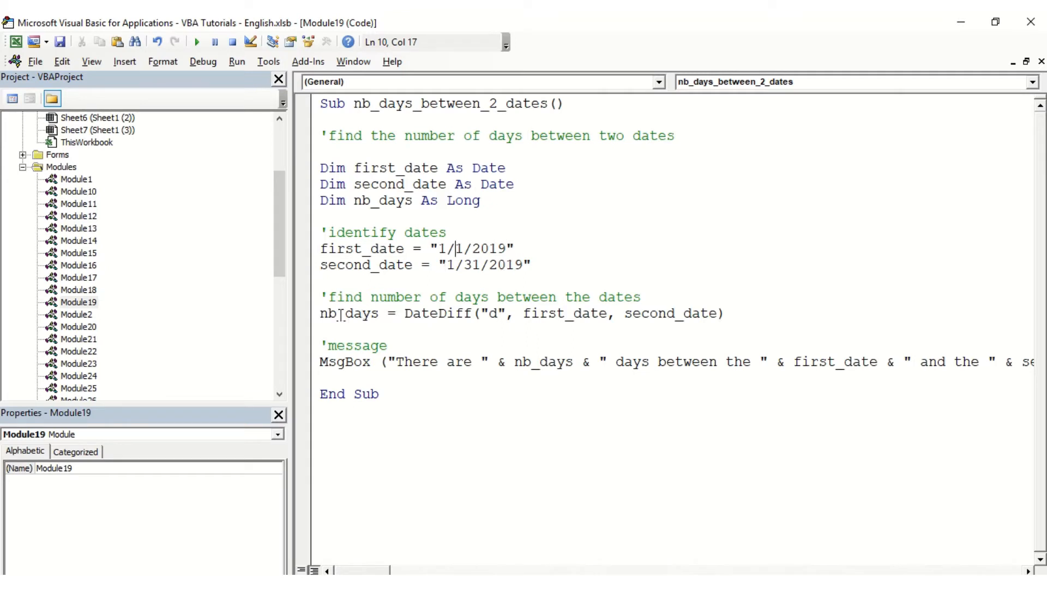
double_click(349, 314)
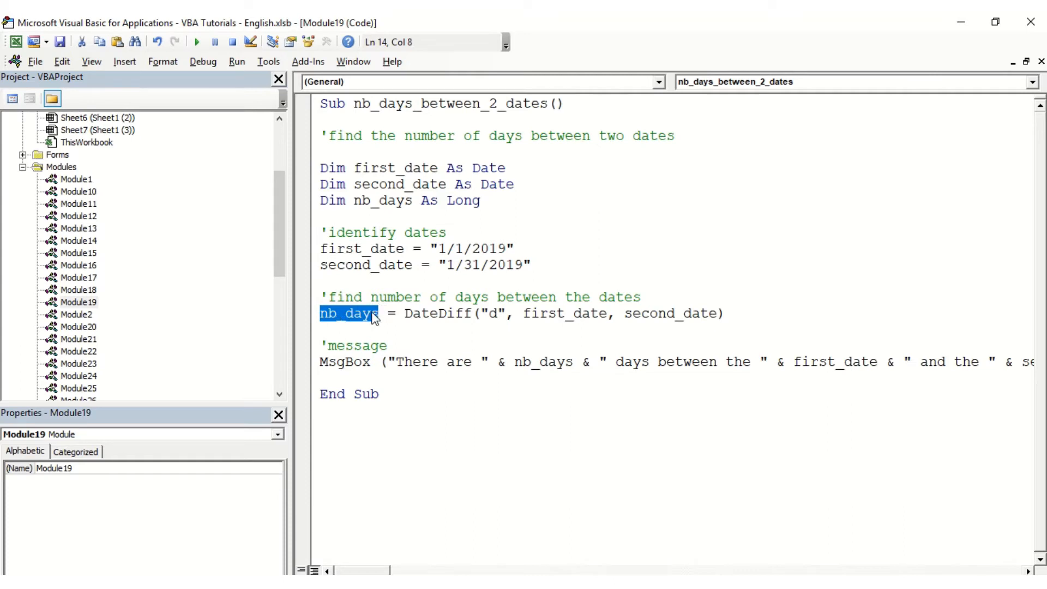
double_click(436, 313)
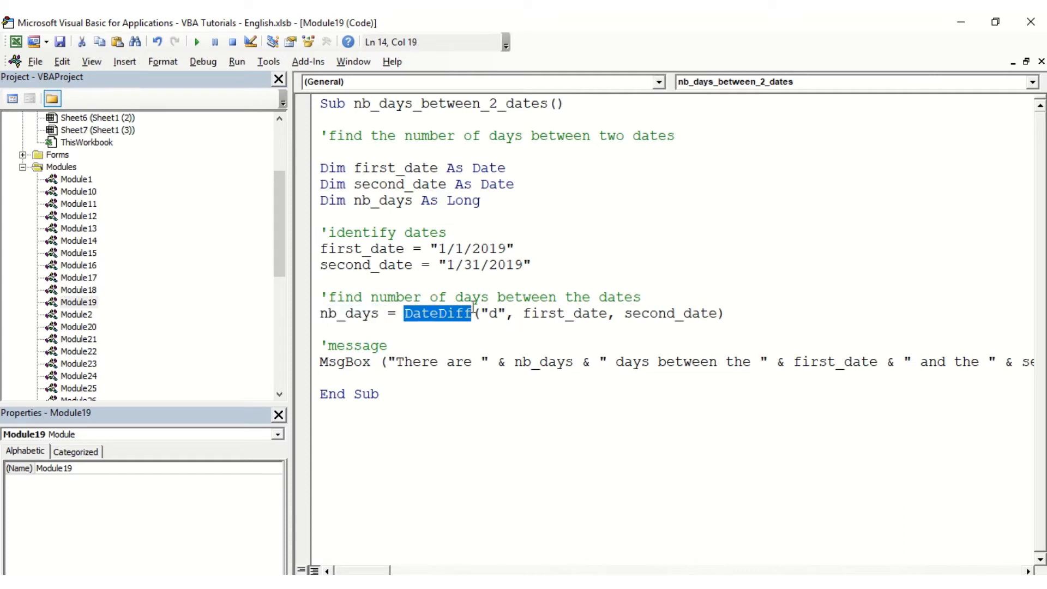
click(497, 314)
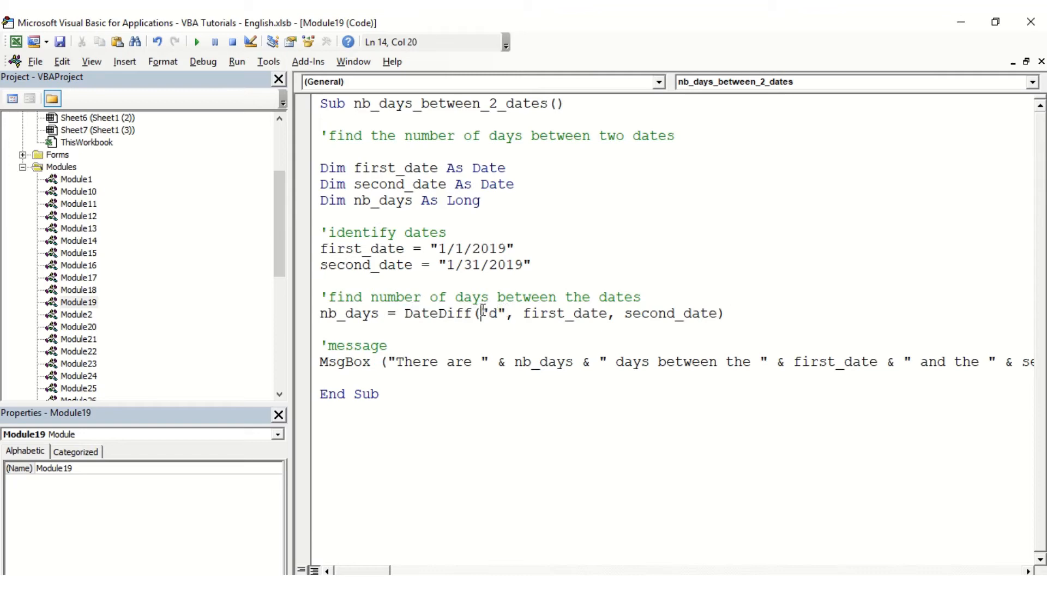
double_click(492, 313)
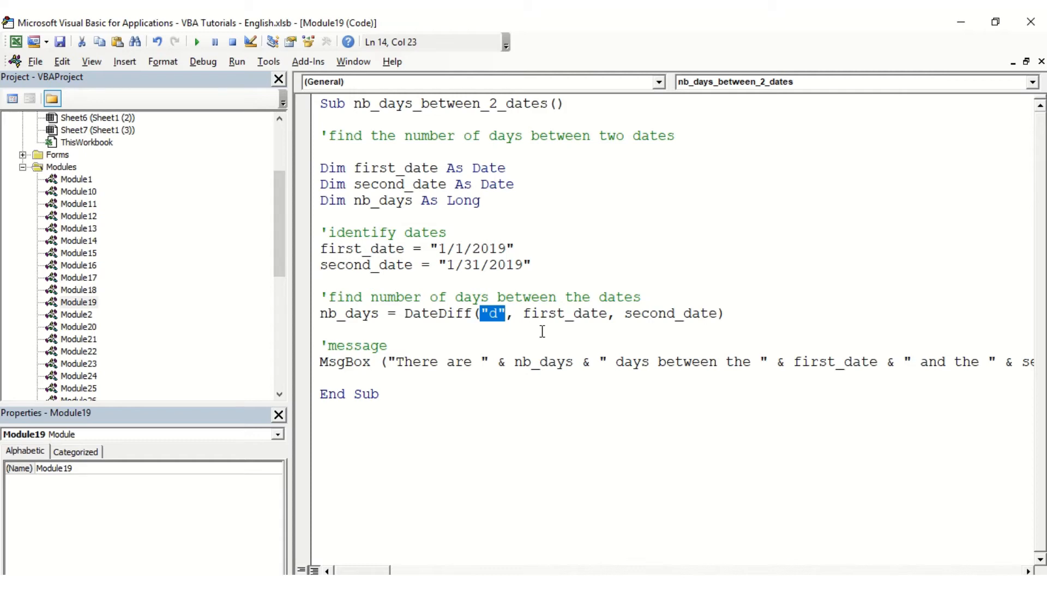
double_click(556, 314)
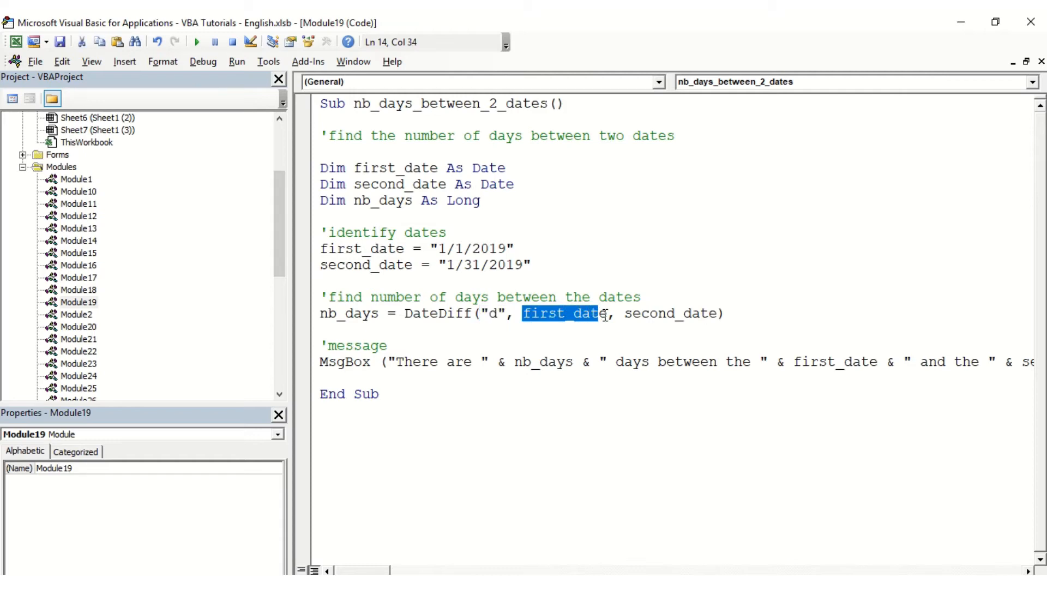
click(547, 328)
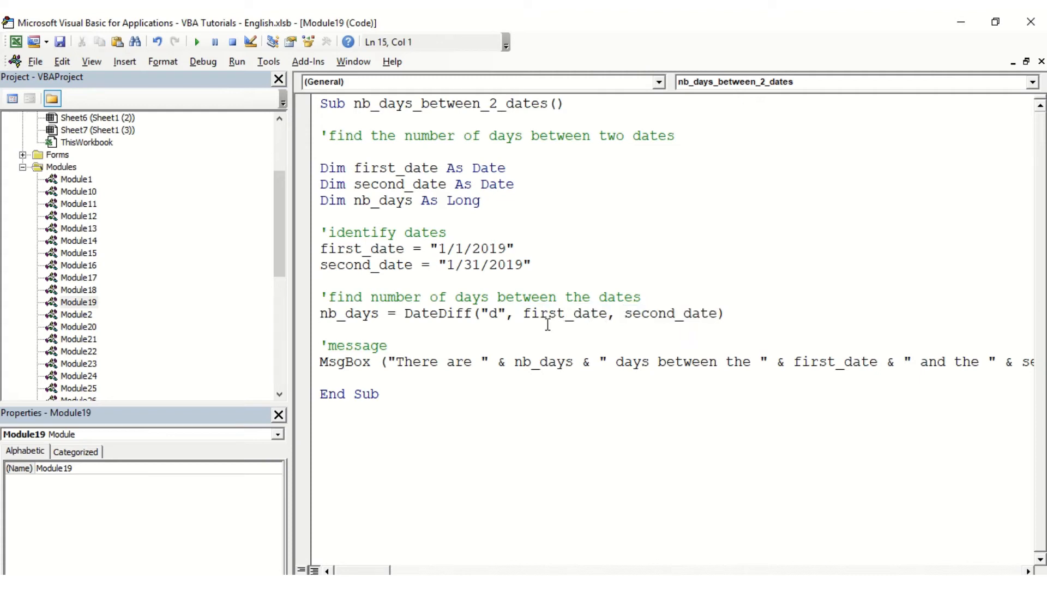
Step: Run the macro, dismiss the 30-day result, and change second_date to 1/31/2020
click(321, 328)
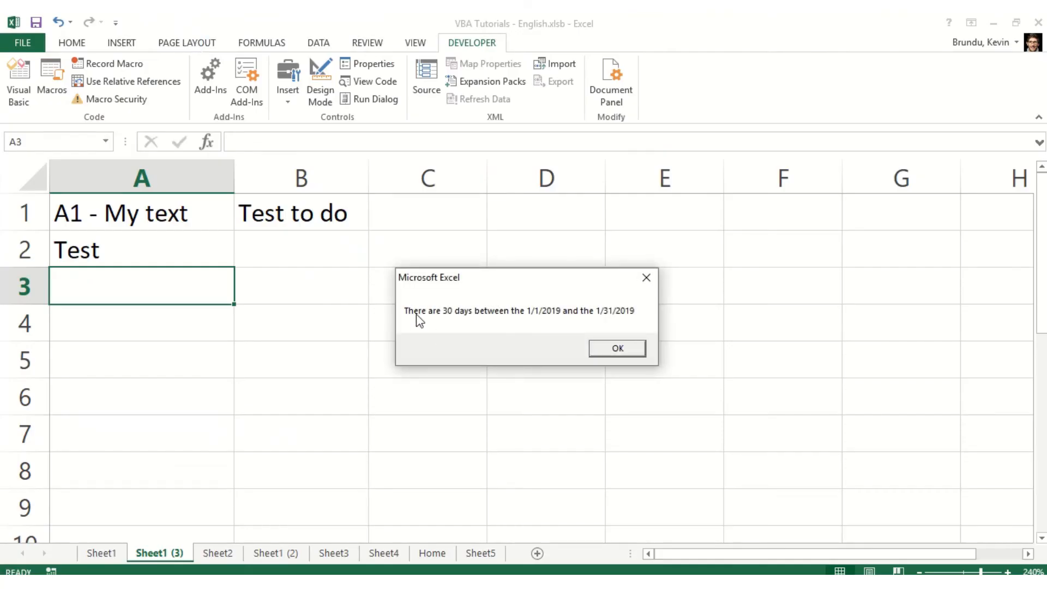
mouse_move(553, 324)
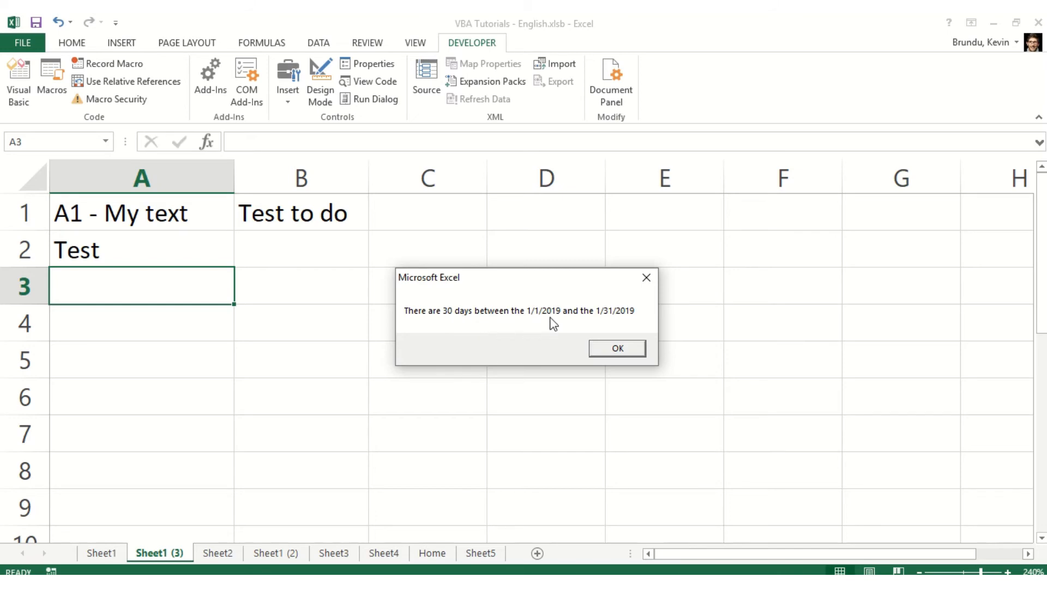
mouse_move(566, 337)
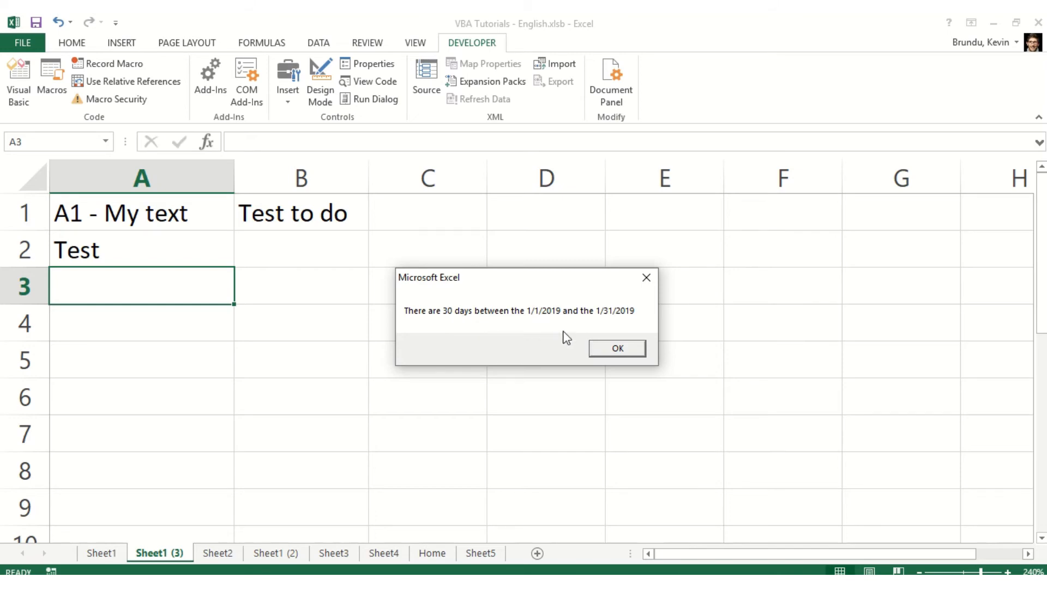
click(616, 348)
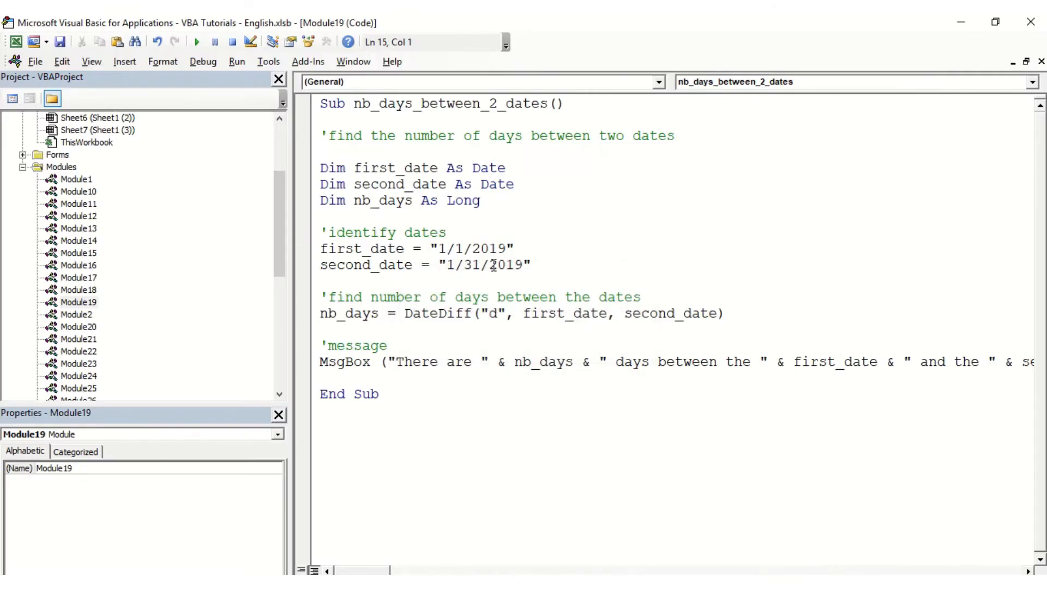
text(2020)
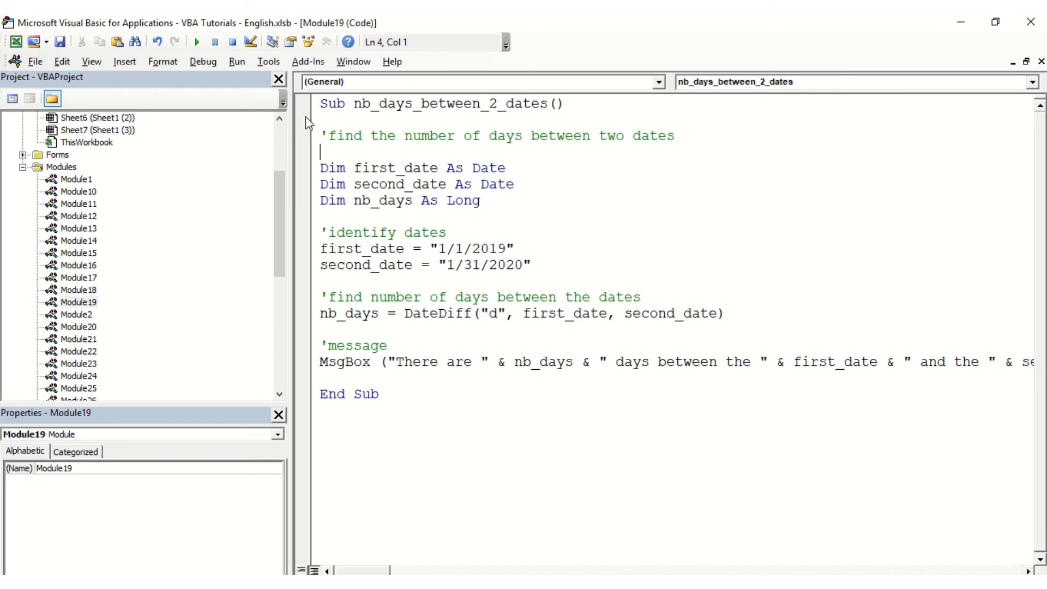
Step: Rerun the edited macro and dismiss the message reporting 395 days
click(196, 42)
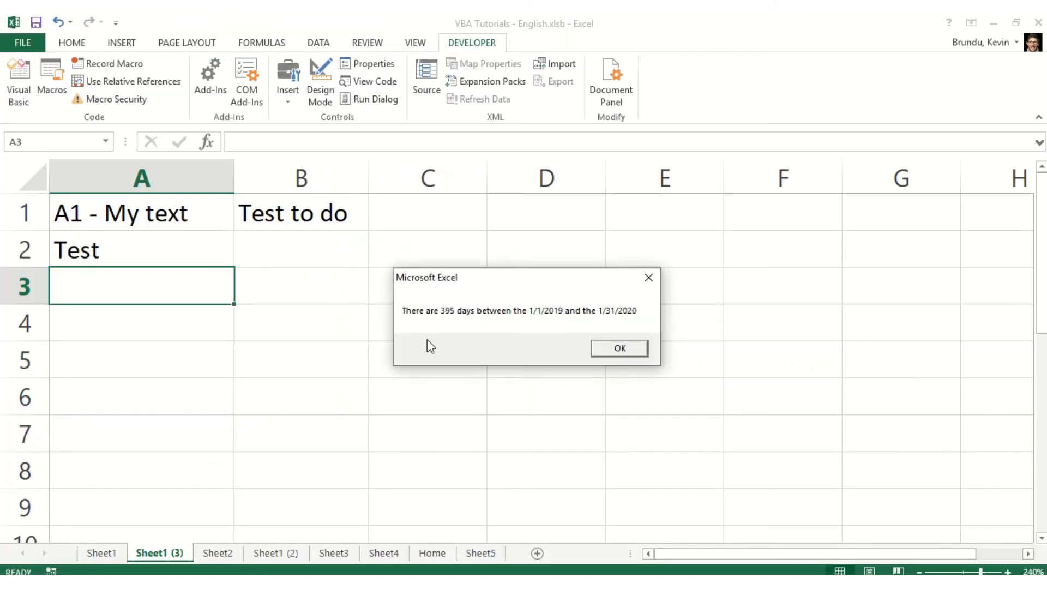
mouse_move(461, 319)
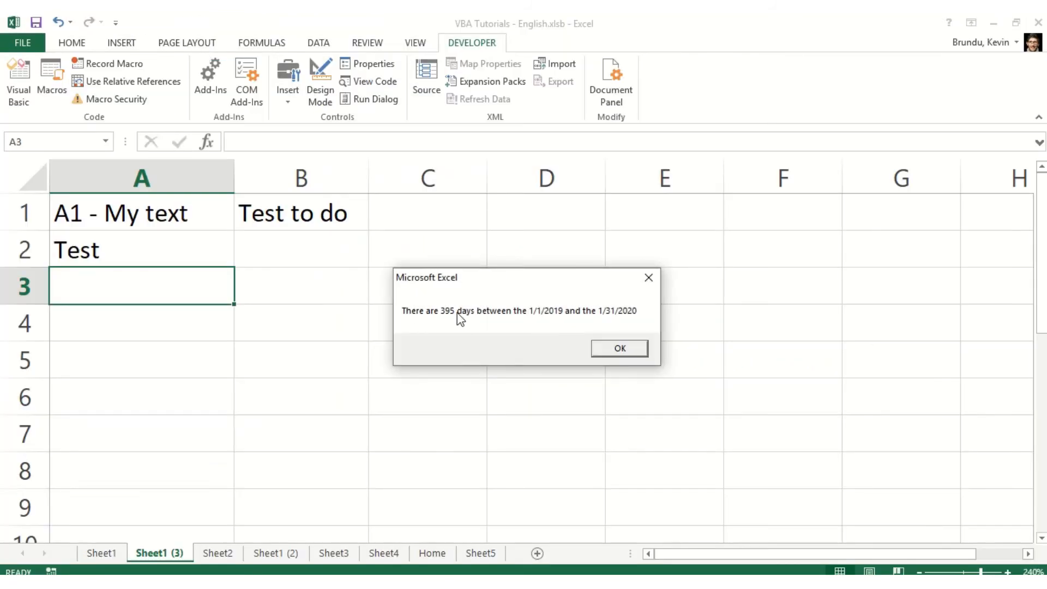
mouse_move(550, 316)
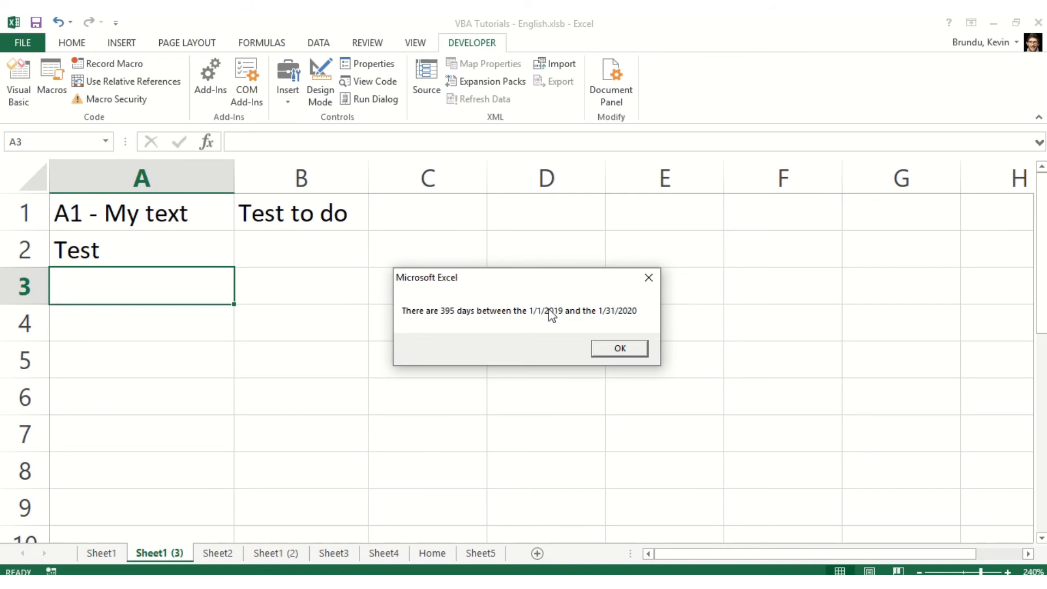
mouse_move(614, 325)
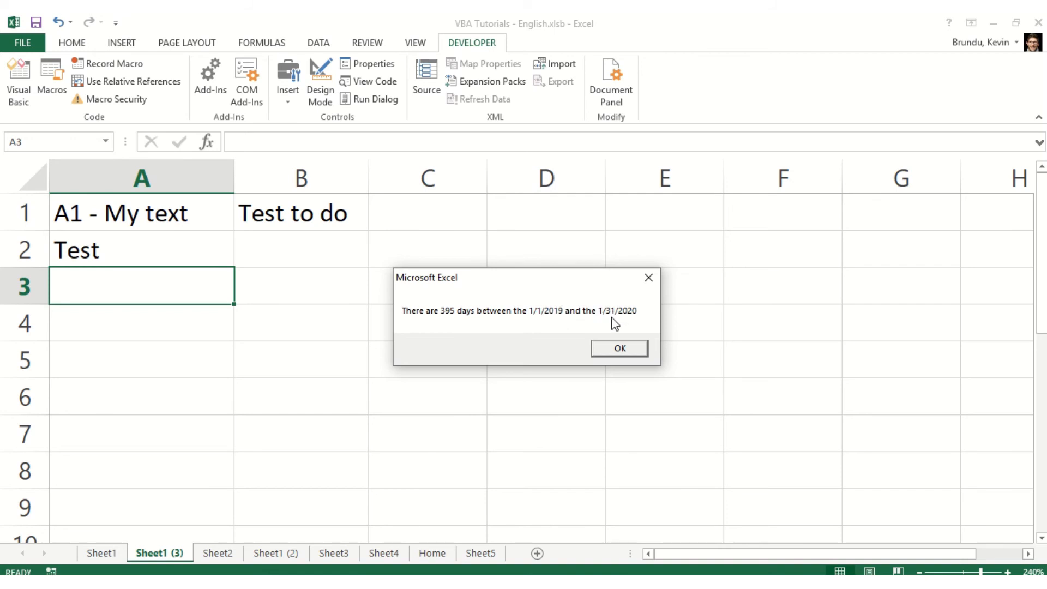
mouse_move(618, 351)
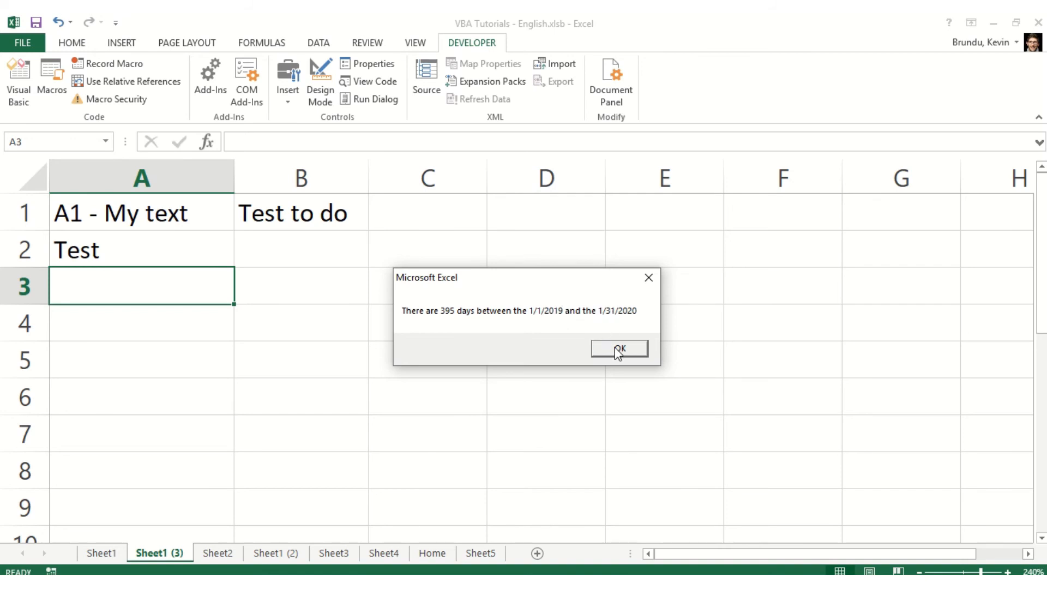
click(618, 349)
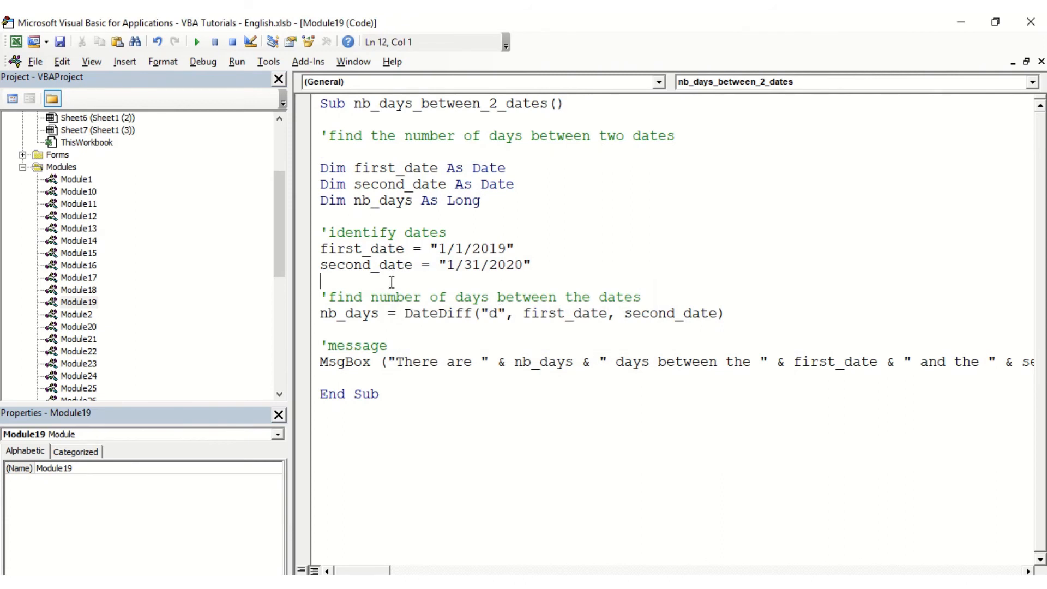
mouse_move(398, 312)
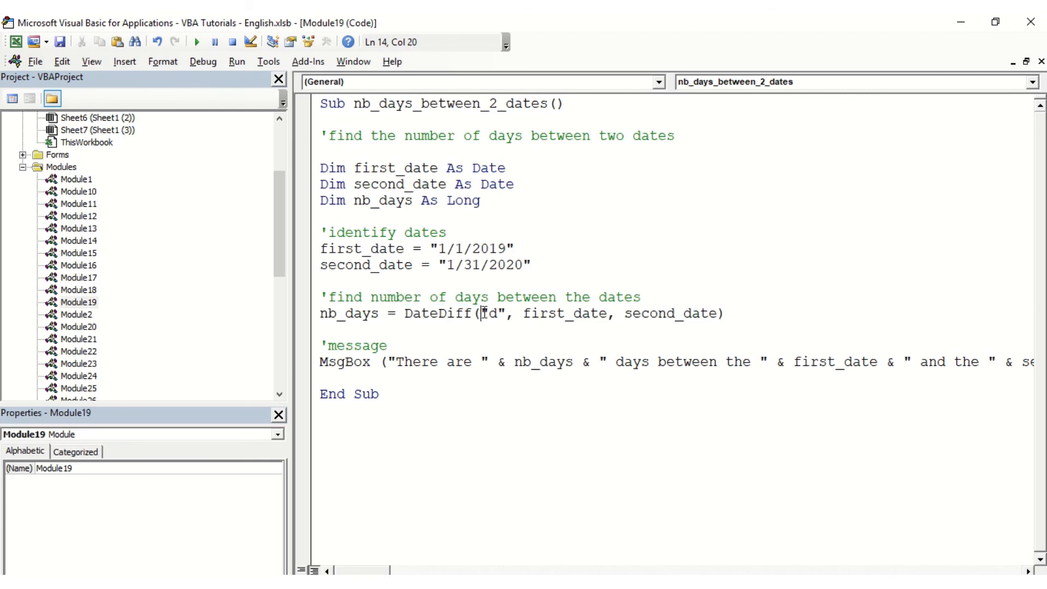
double_click(491, 314)
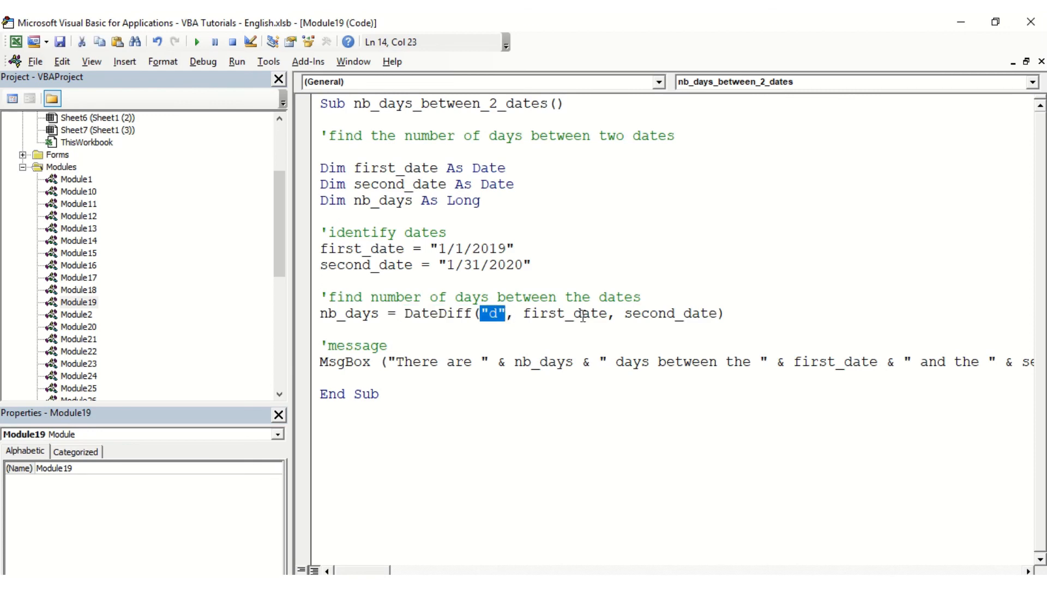
click(652, 313)
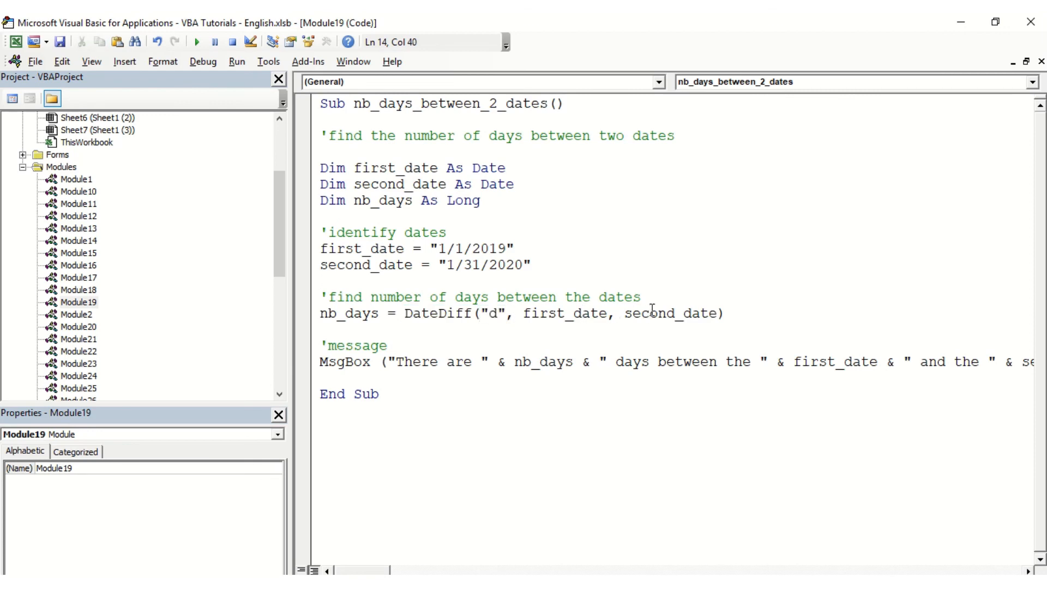